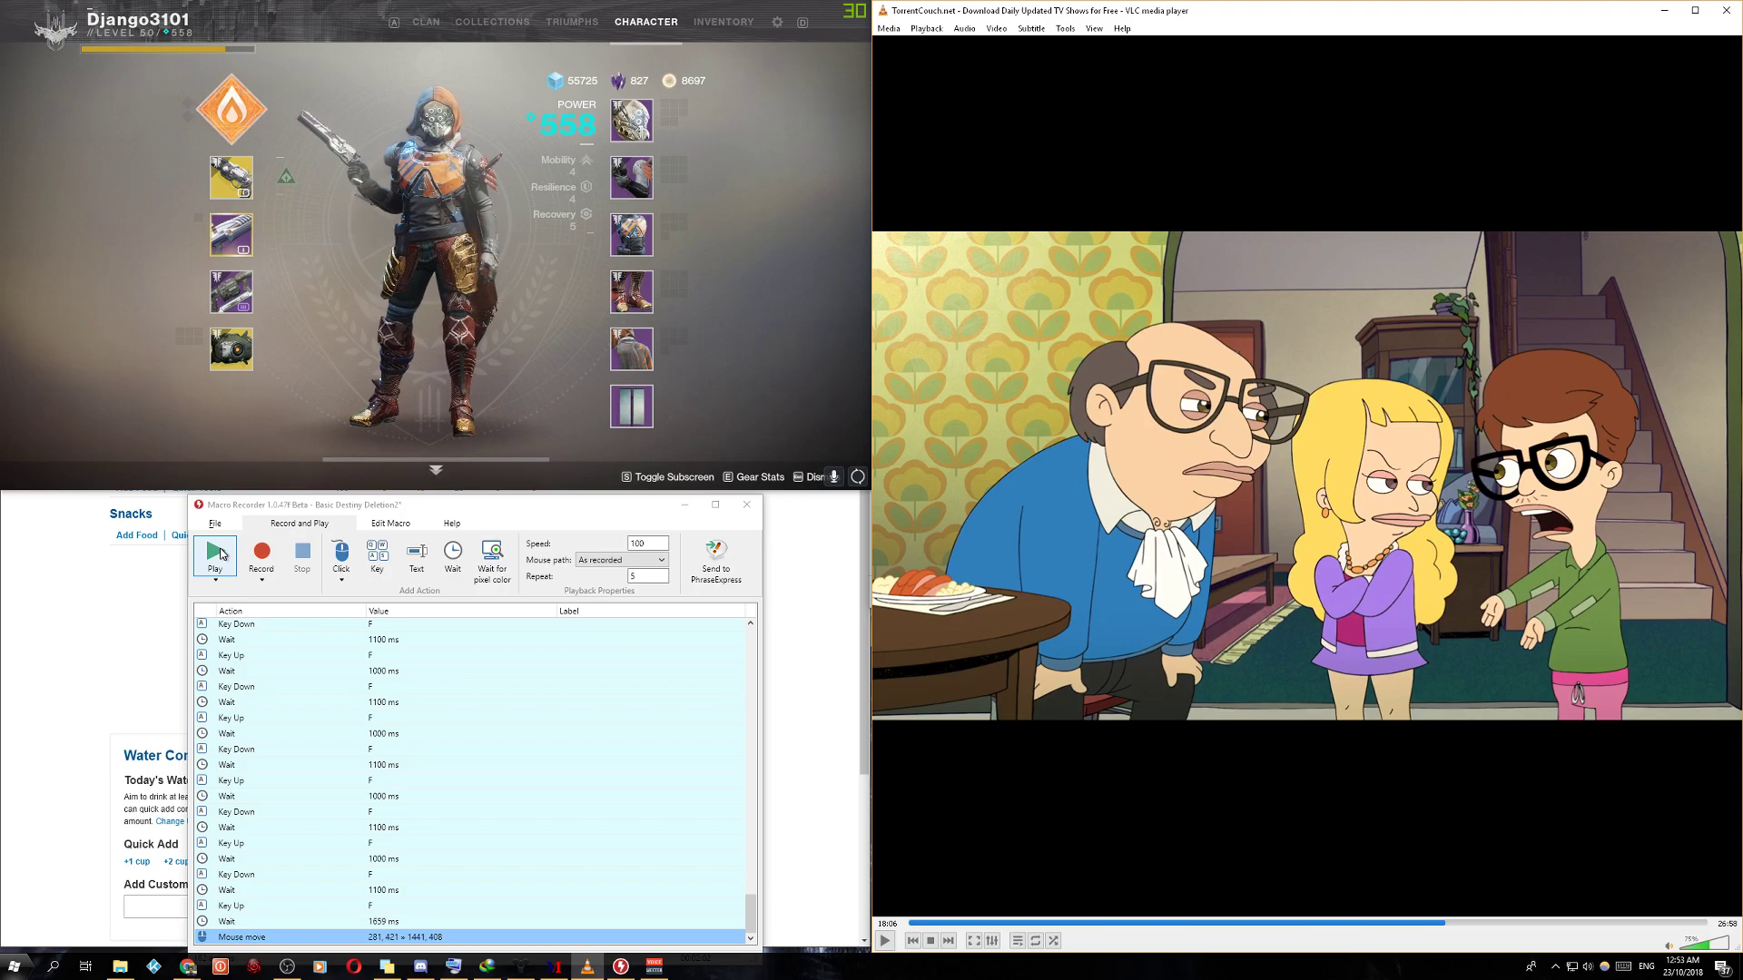
Step: Start playback of the loaded Destiny macro so it navigates into Collections > Weapons > Primary
{"action": "left_click", "coordinate": [214, 551]}
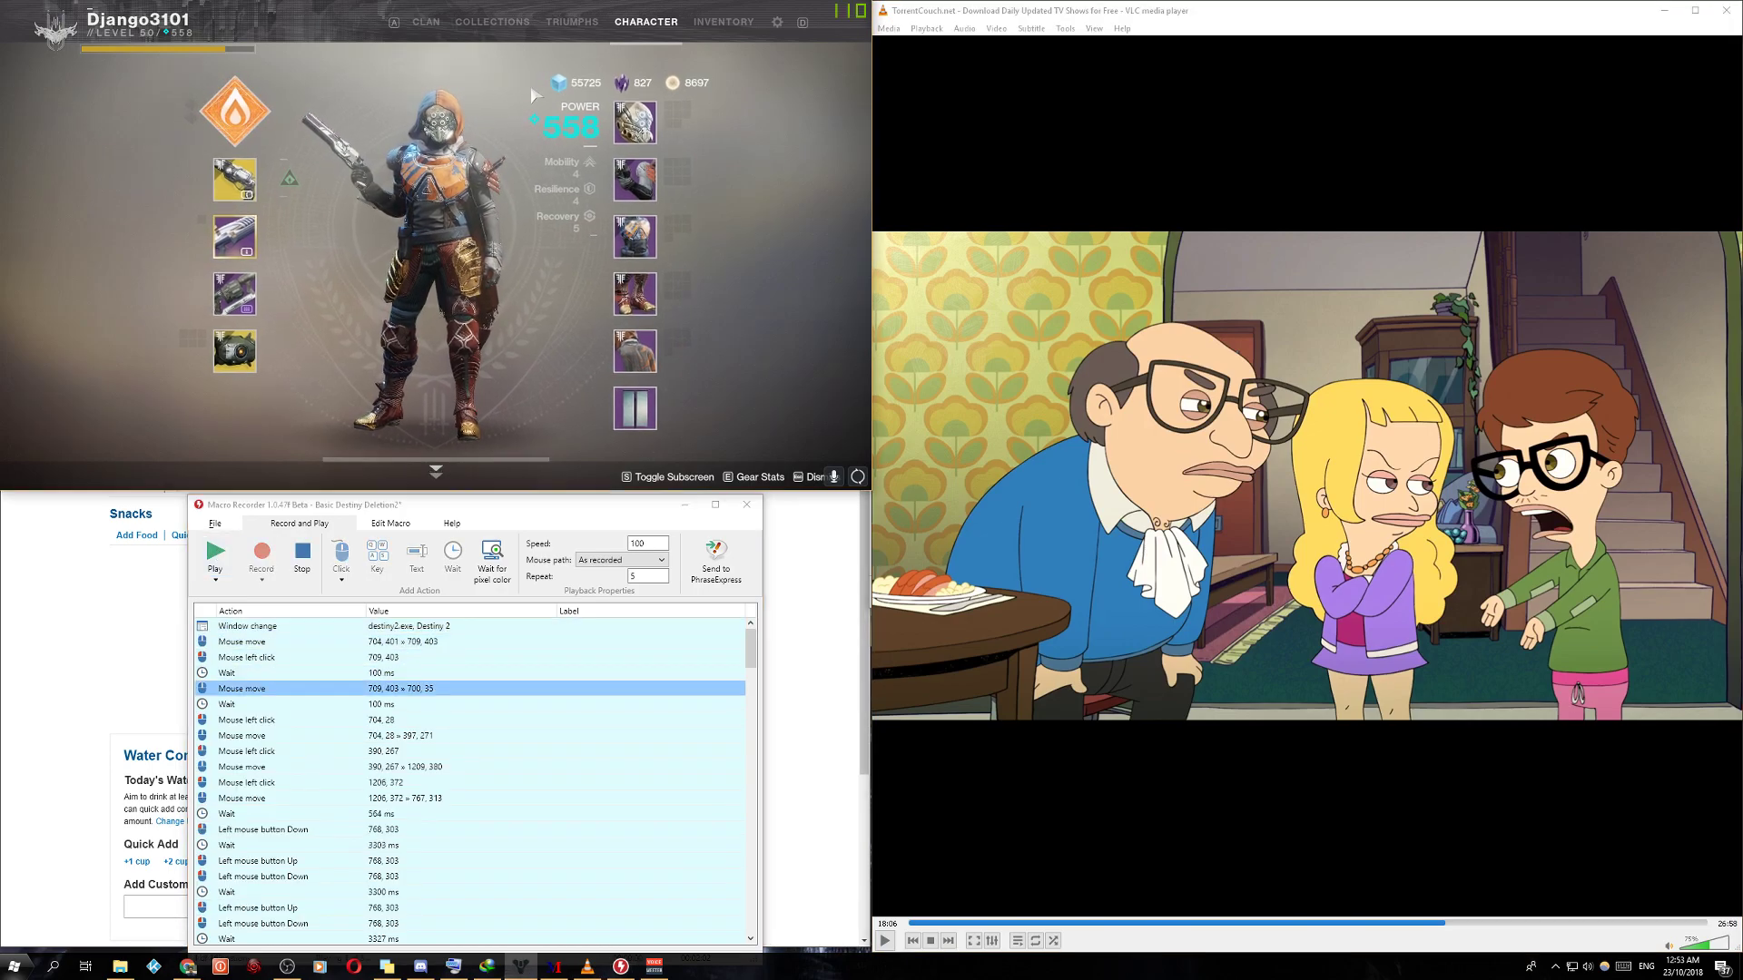
{"action": "left_click", "coordinate": [492, 22]}
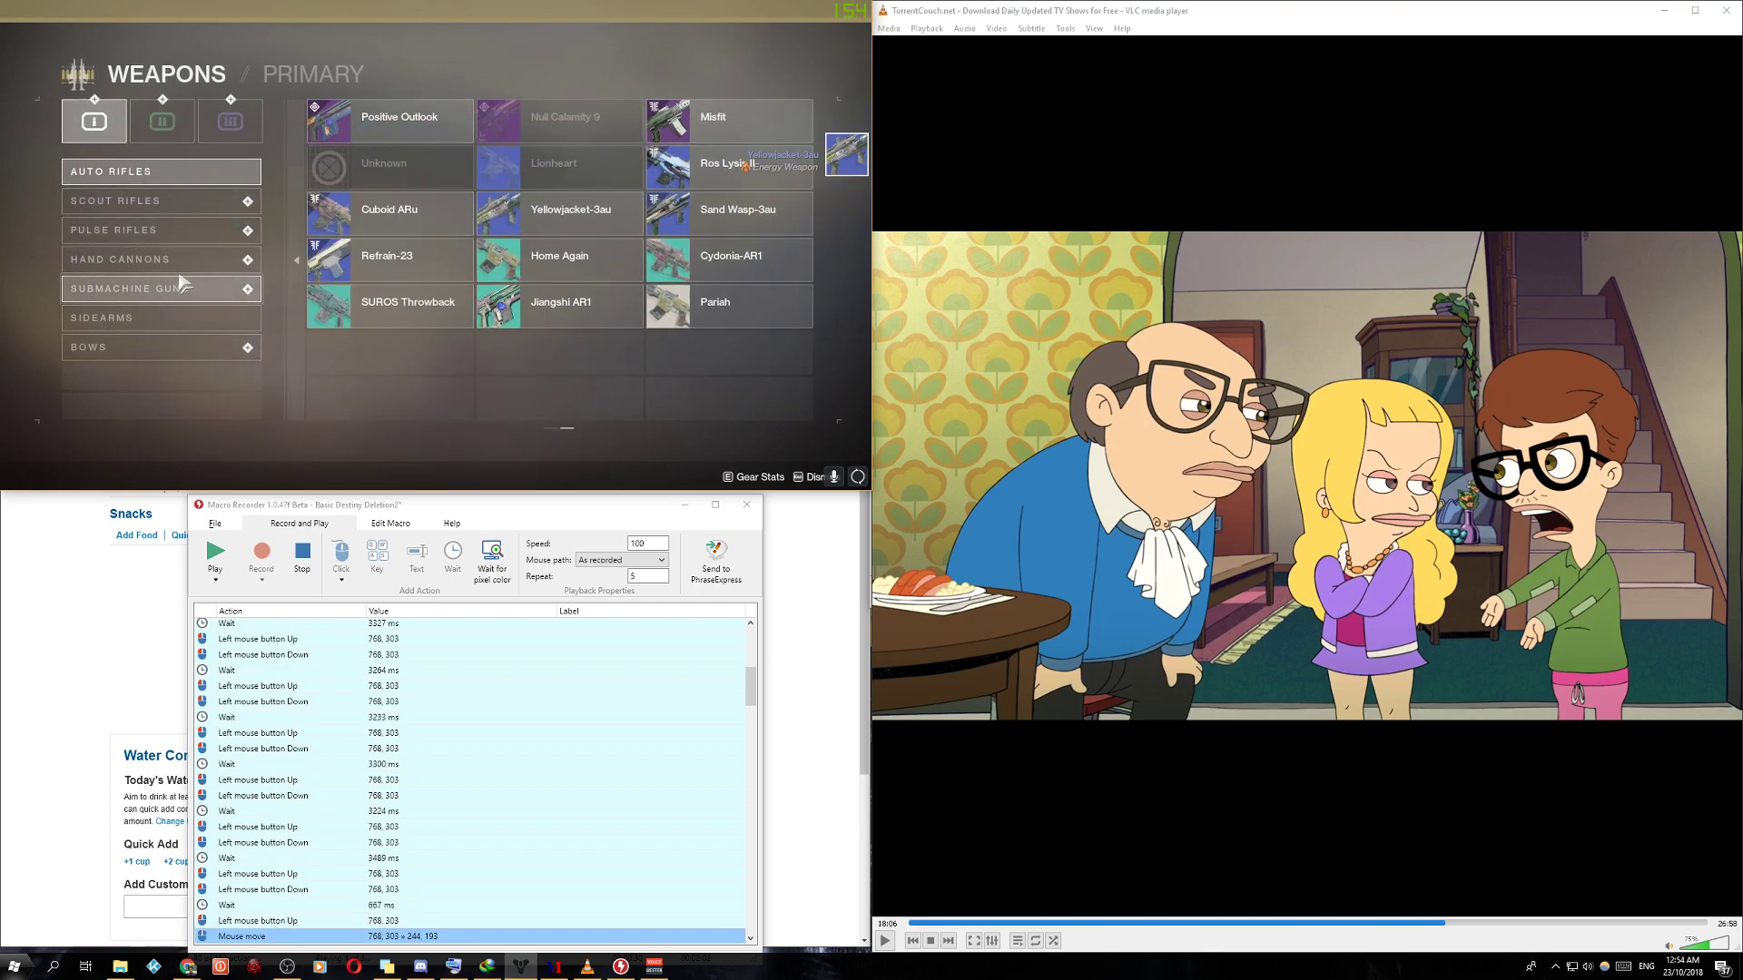
Step: Let the macro buy shotguns and fusion rifles from the Special tab, spending glimmer down to 51725
{"action": "left_click", "coordinate": [162, 121]}
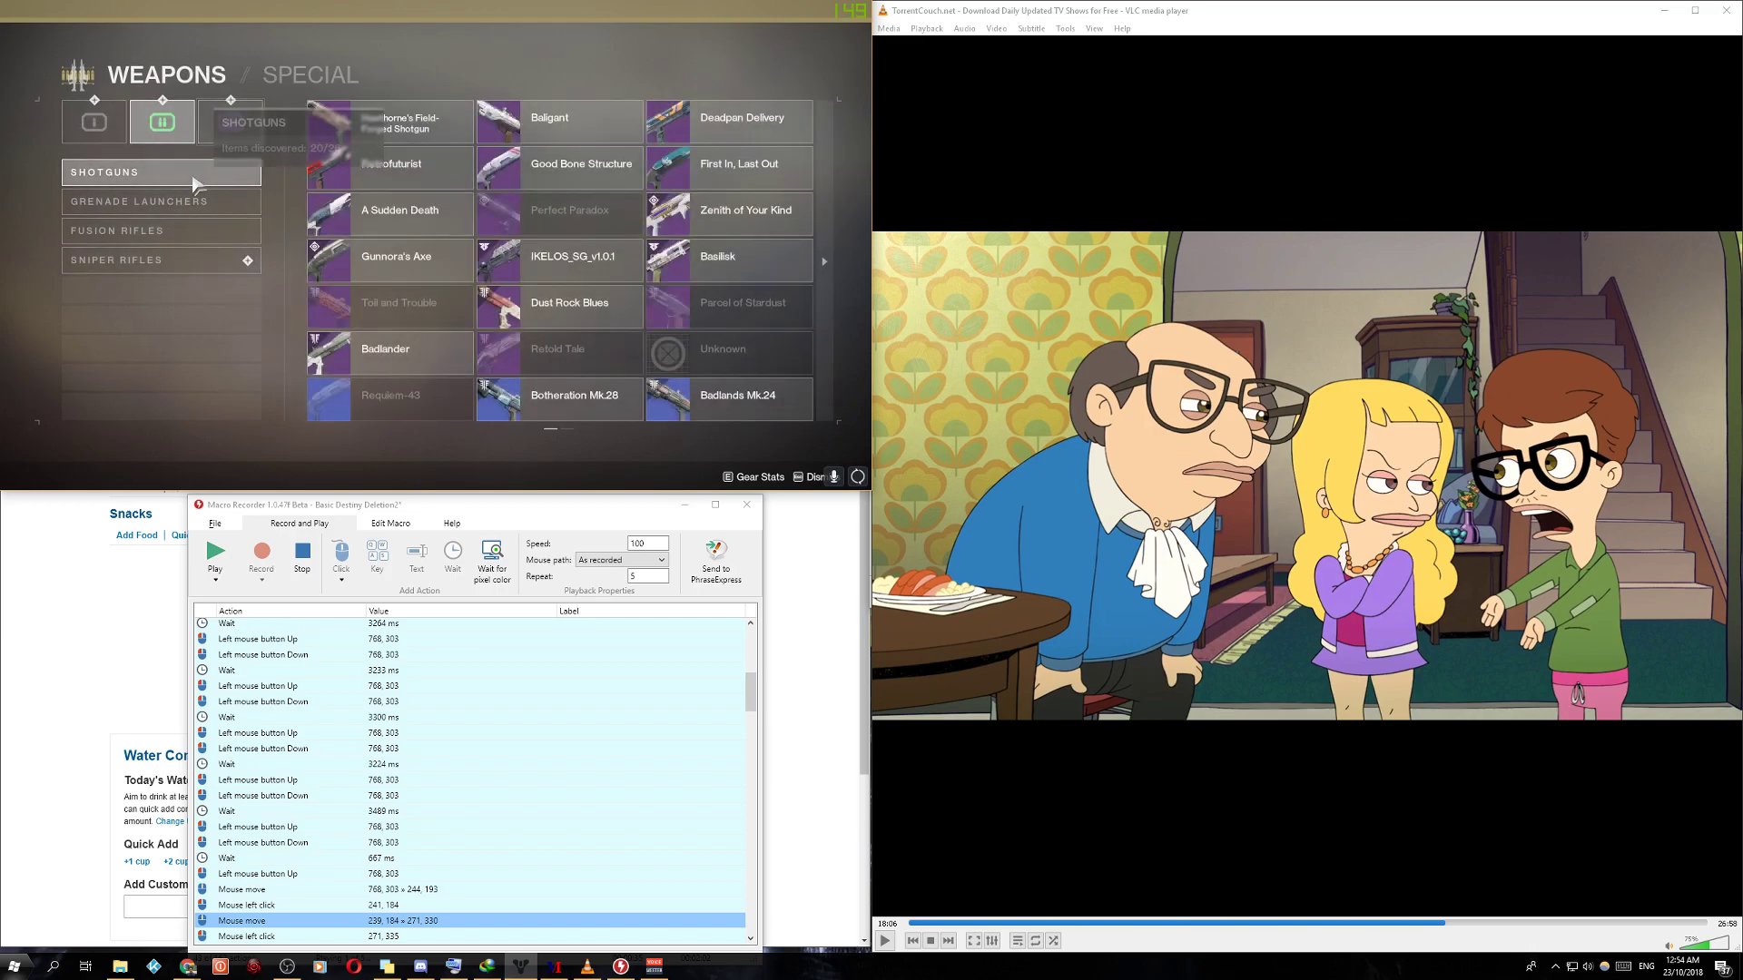
{"action": "left_click", "coordinate": [112, 229]}
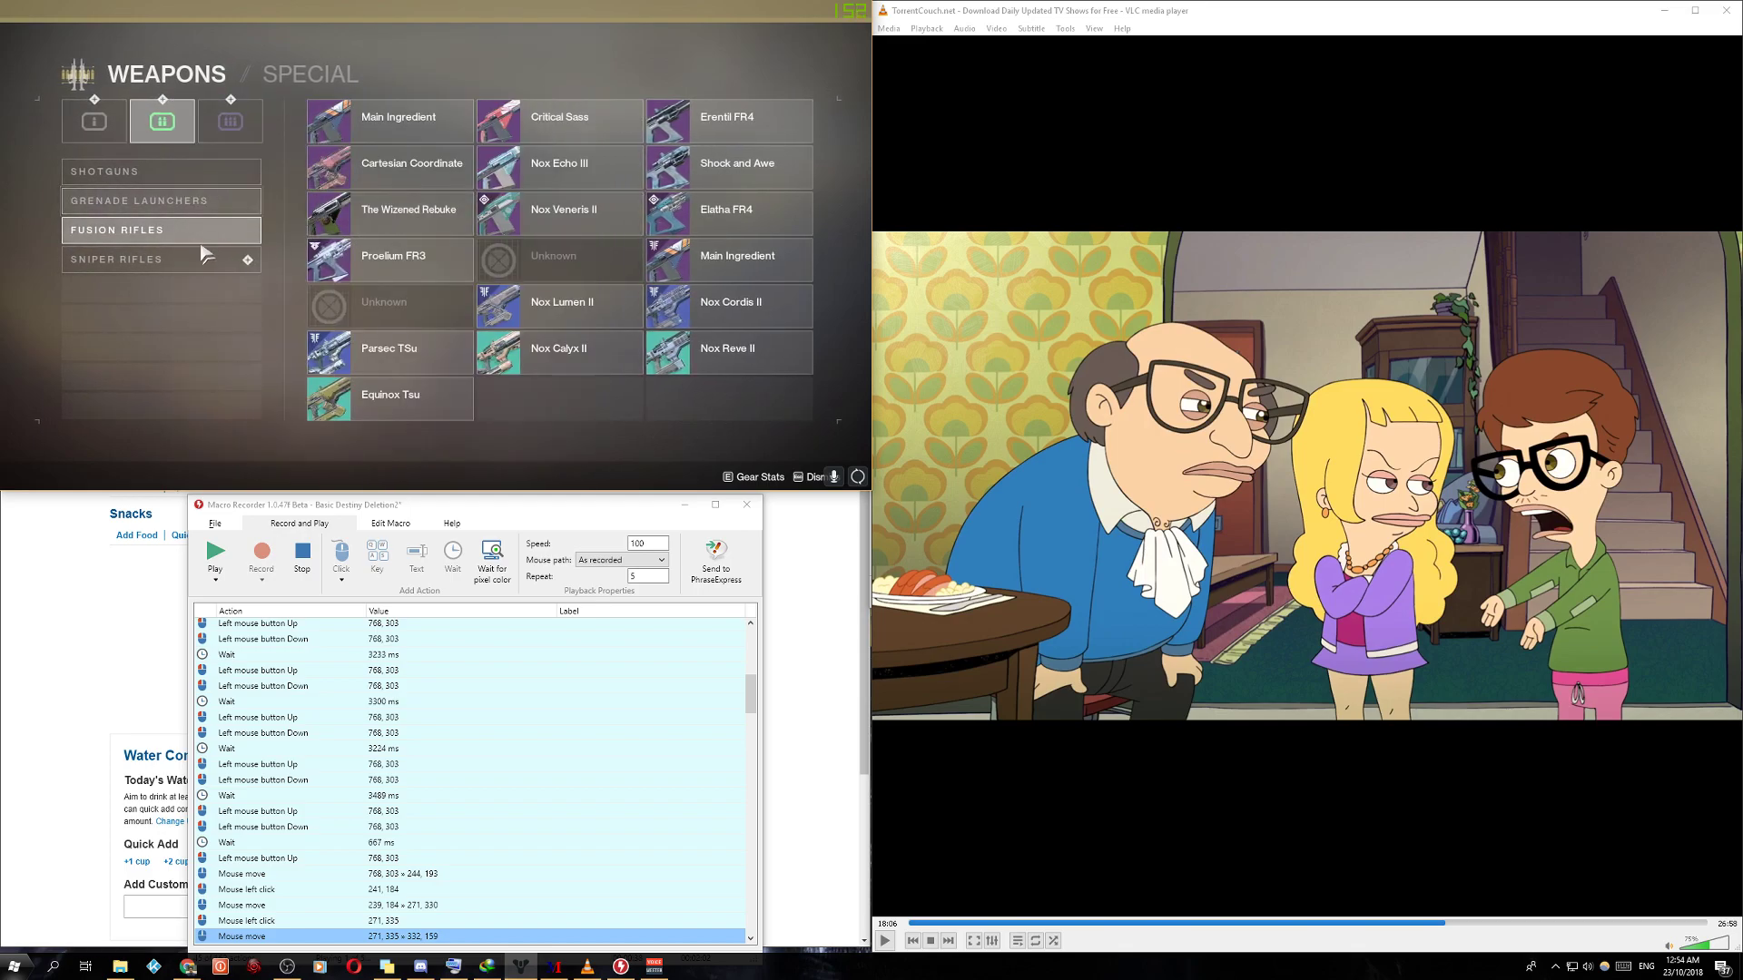
{"action": "left_click", "coordinate": [229, 120]}
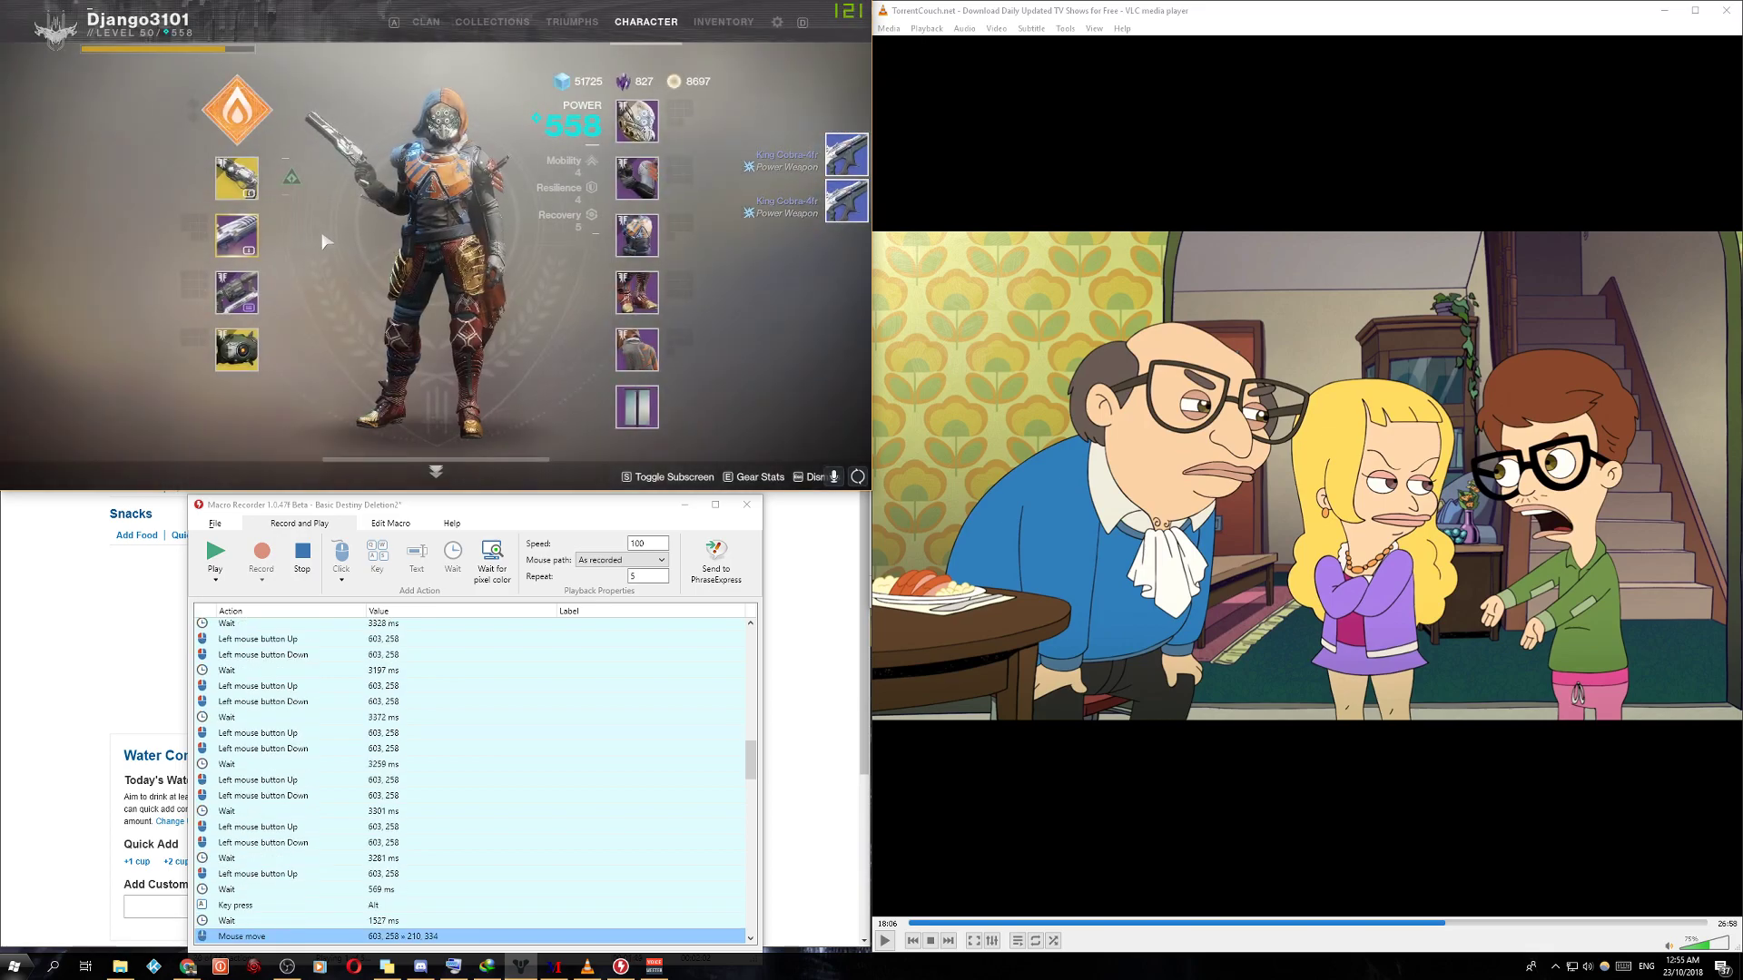
Step: Let the macro dismantle the weapons in Inventory to reach 53725 glimmer, then loop back into Collections
{"action": "left_click", "coordinate": [722, 22]}
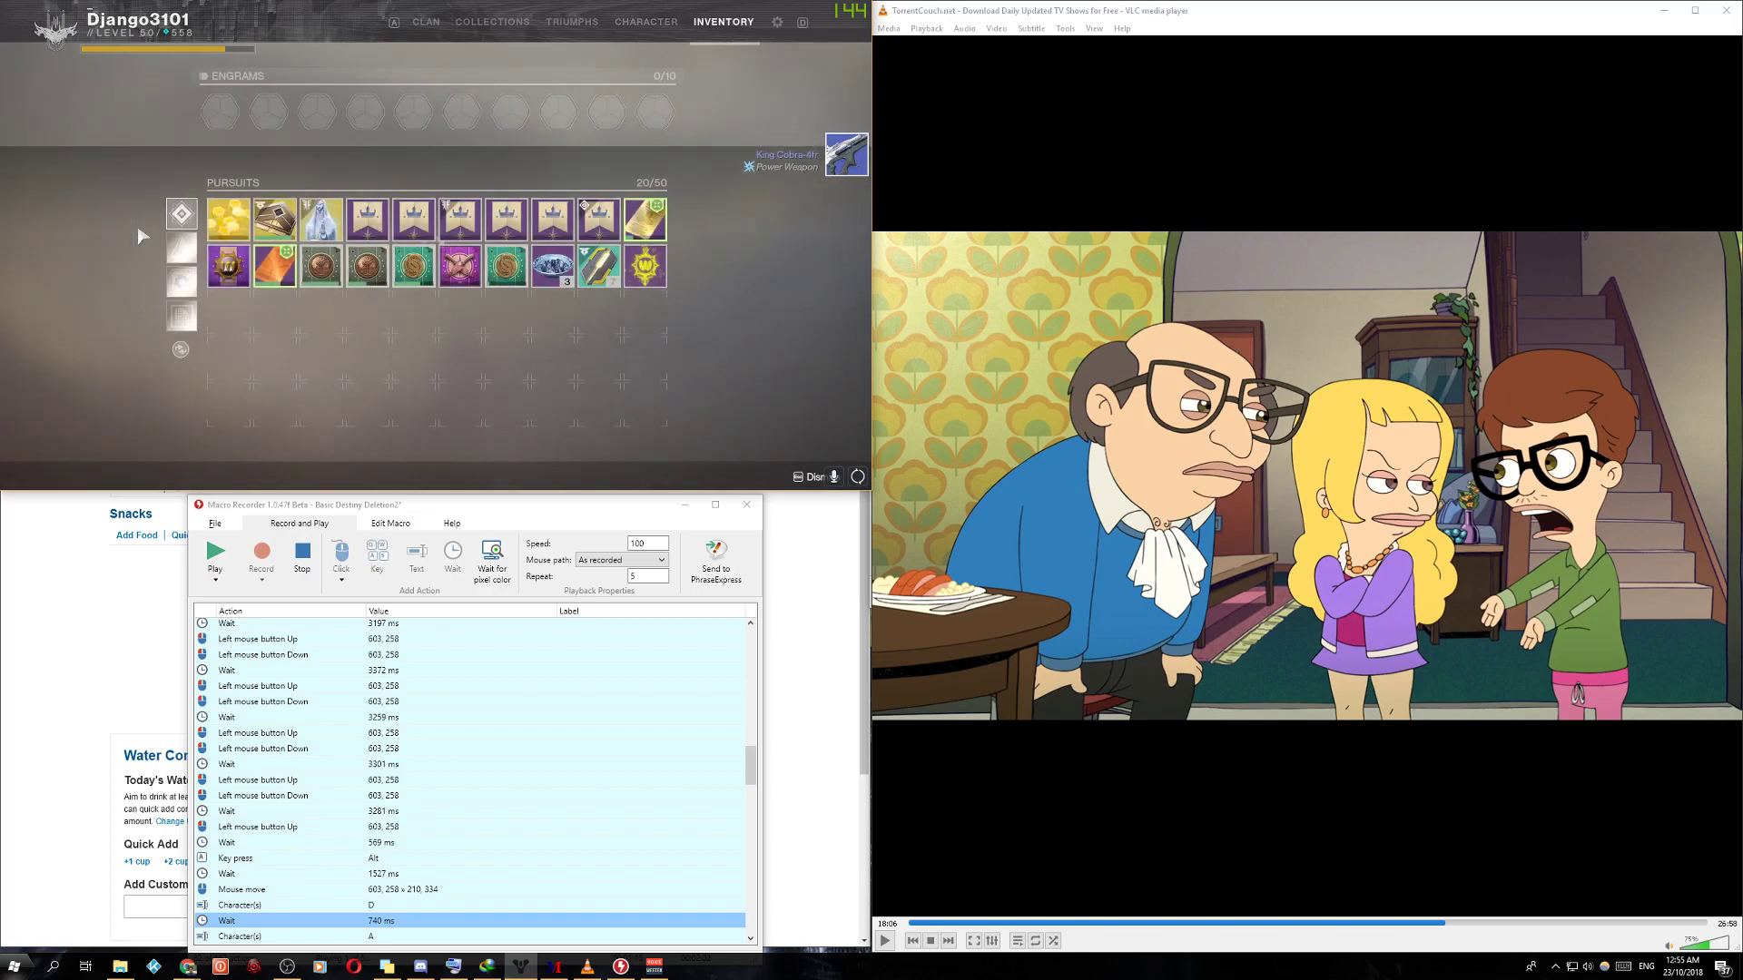
{"action": "left_click", "coordinate": [645, 22]}
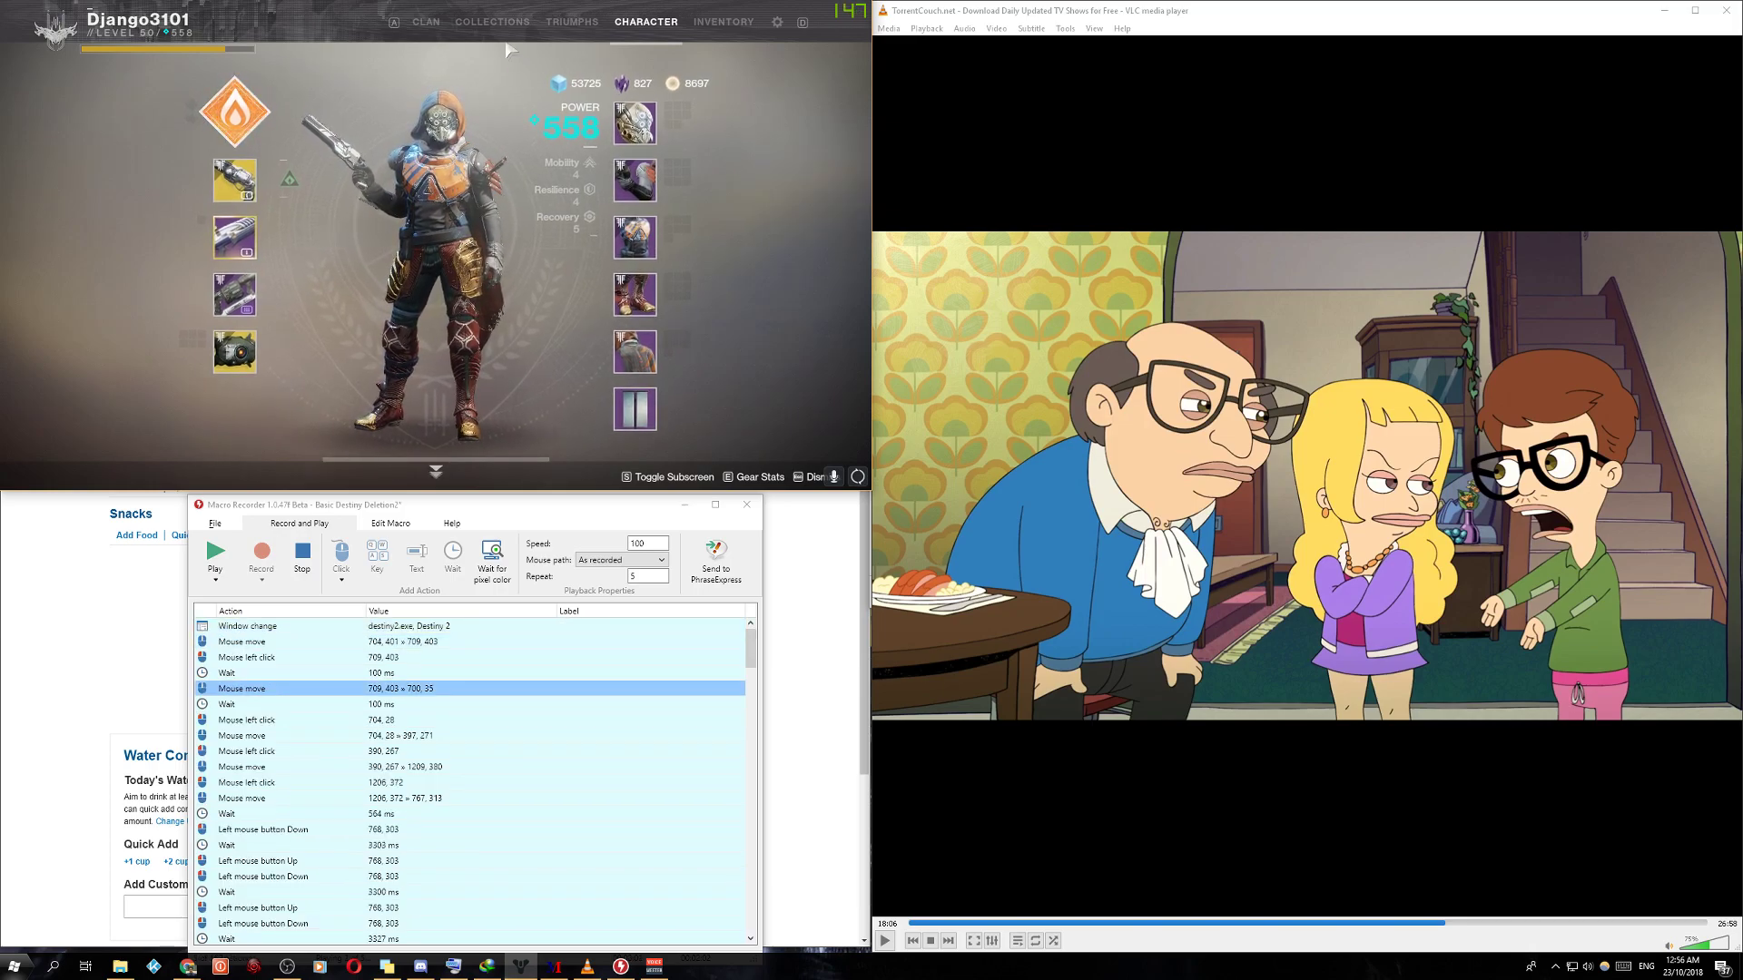
{"action": "left_click", "coordinate": [492, 22]}
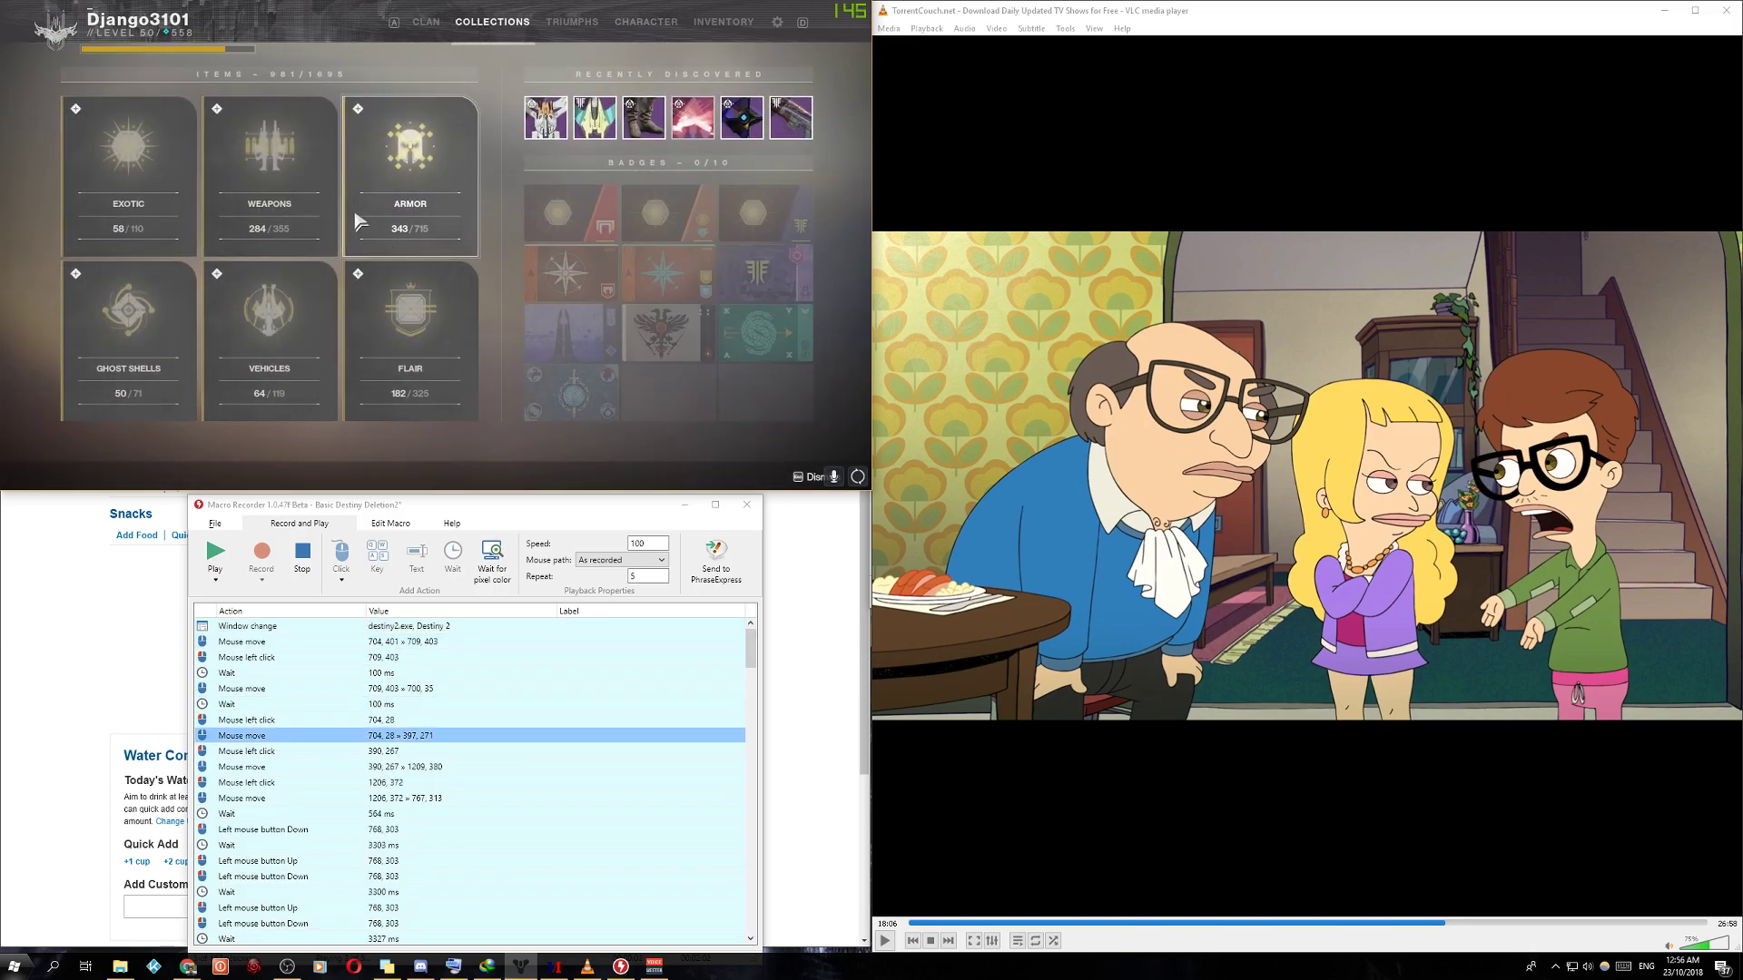